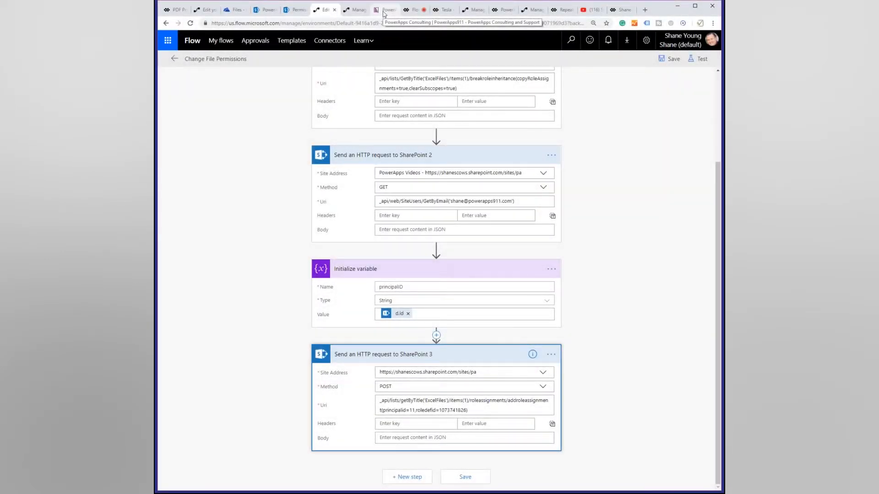
Step: Switch to the PowerApps911 website and scroll through its consulting services overview
{"action": "left_click", "coordinate": [385, 9]}
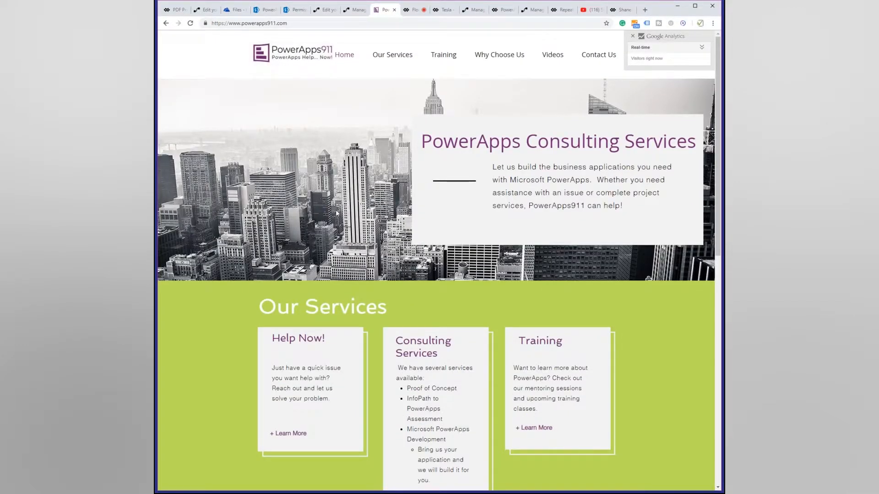
{"action": "scroll", "scroll_direction": "down", "scroll_amount": 3}
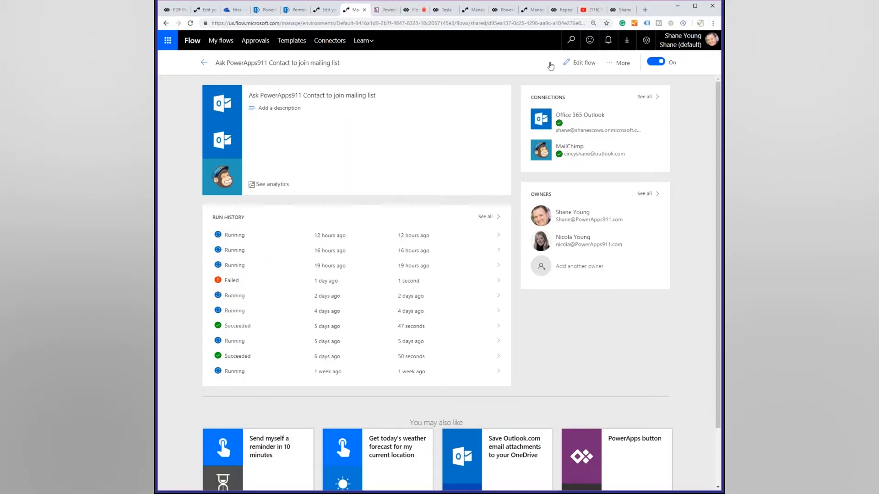
{"action": "mouse_move", "coordinate": [609, 40]}
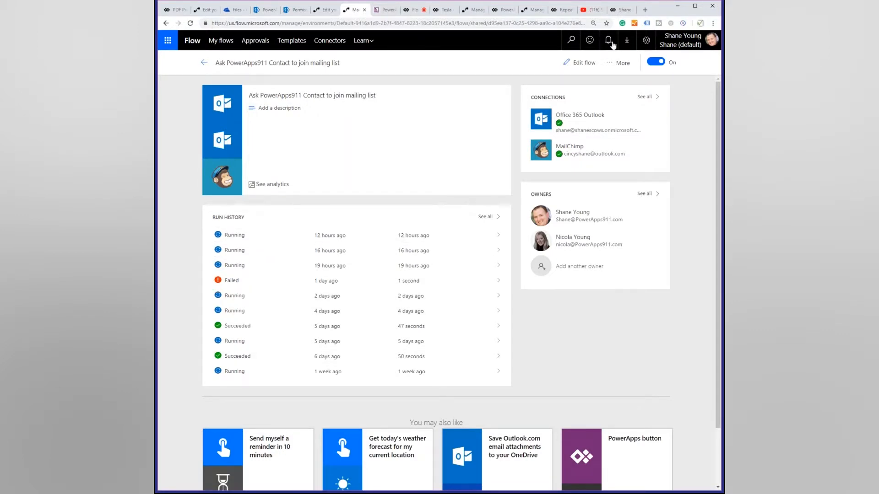
Step: Open the 'Ask PowerApps911 Contact to join mailing list' flow in the designer
{"action": "left_click", "coordinate": [580, 63]}
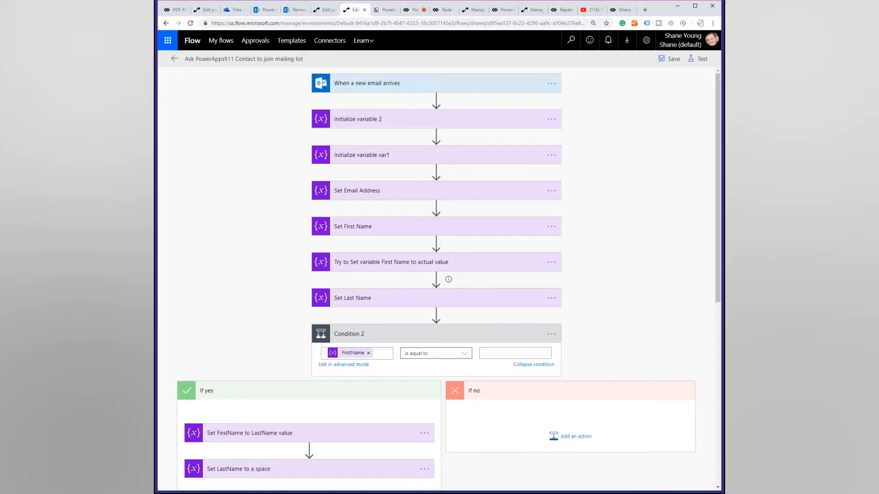
{"action": "mouse_move", "coordinate": [425, 88]}
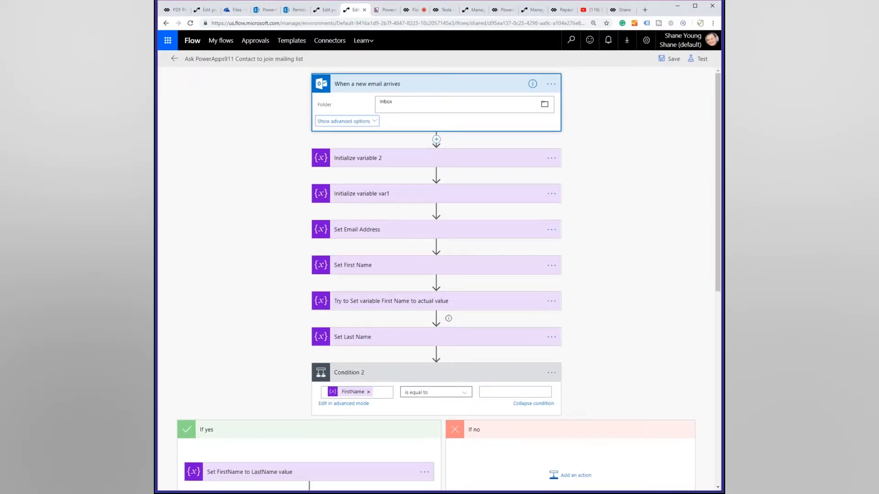
Step: Show the email trigger's advanced options, including the sender filter, and scroll to Initialize variable 2
{"action": "left_click", "coordinate": [344, 120]}
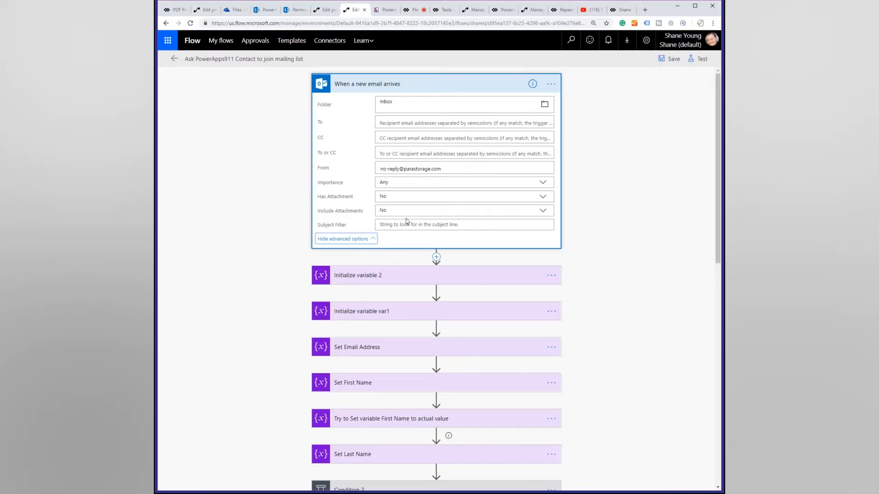
{"action": "scroll", "scroll_direction": "down", "scroll_amount": 3}
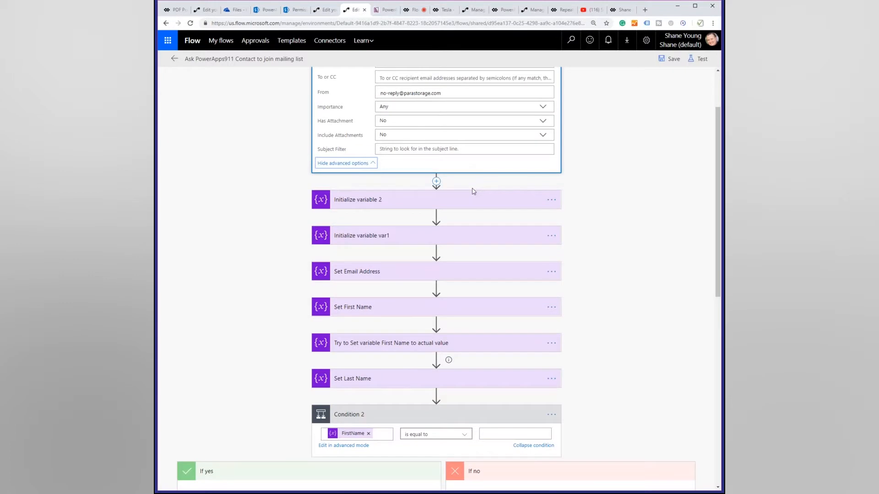
{"action": "scroll", "scroll_direction": "down", "scroll_amount": 3}
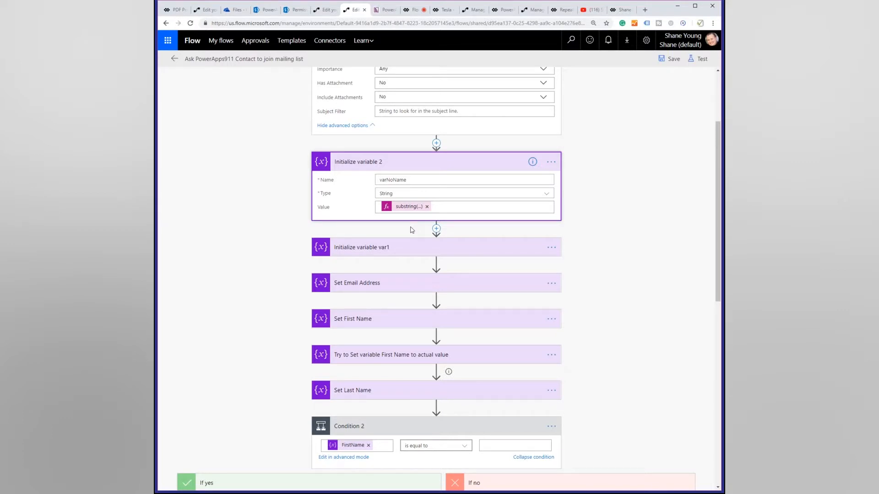
{"action": "mouse_move", "coordinate": [415, 252]}
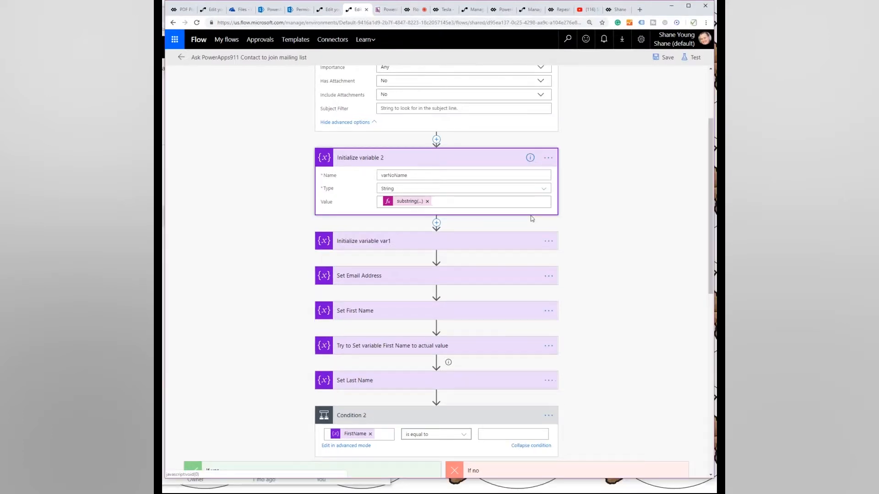
Step: Expand Initialize variable var1, defined as a String with a substring expression
{"action": "left_click", "coordinate": [363, 240]}
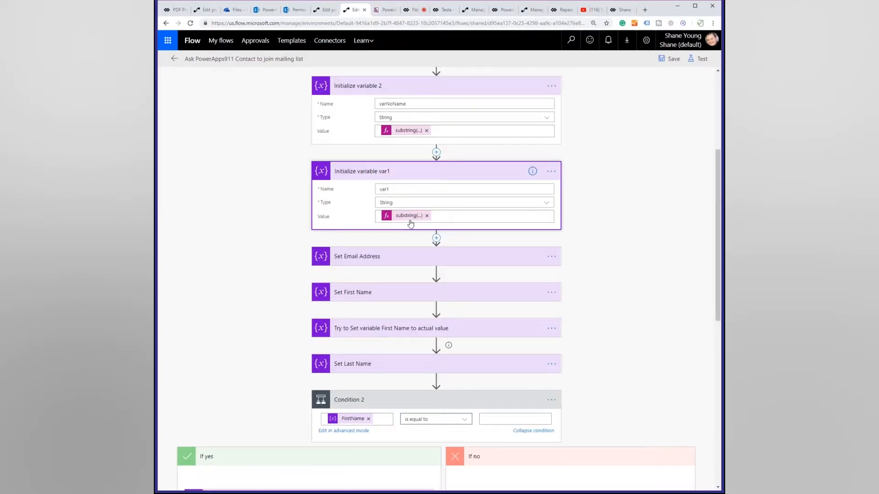
{"action": "mouse_move", "coordinate": [407, 215]}
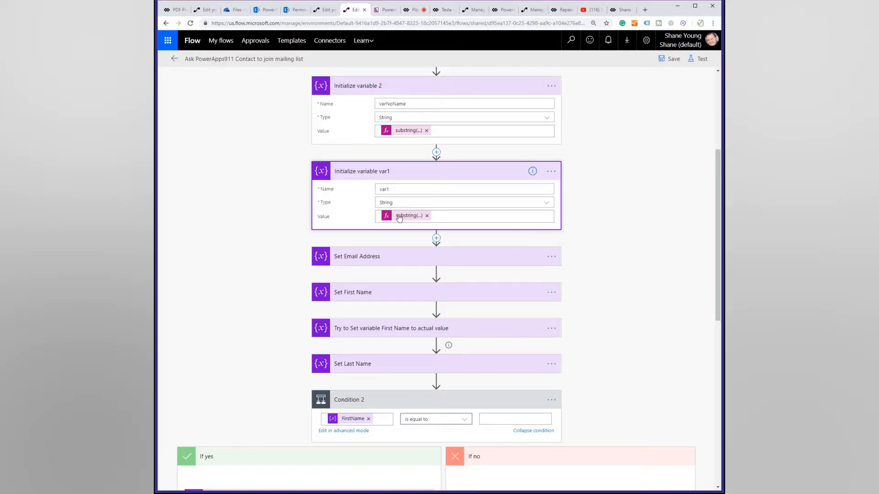
{"action": "mouse_move", "coordinate": [436, 114]}
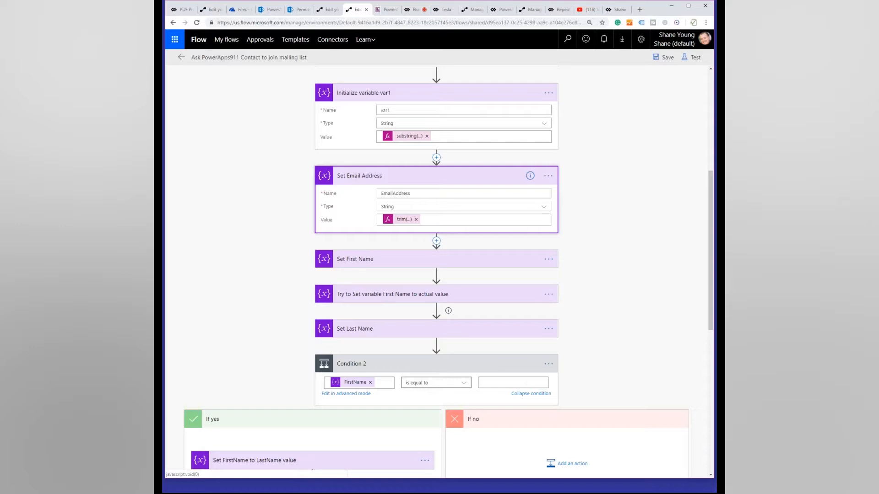
{"action": "mouse_move", "coordinate": [408, 247]}
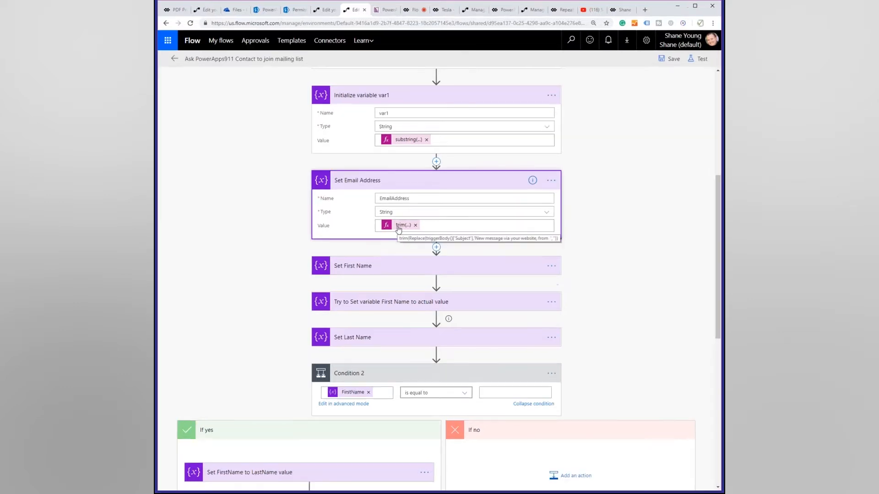
Step: Open the Set Email Address trim expression and browse the full string functions list
{"action": "left_click", "coordinate": [401, 225]}
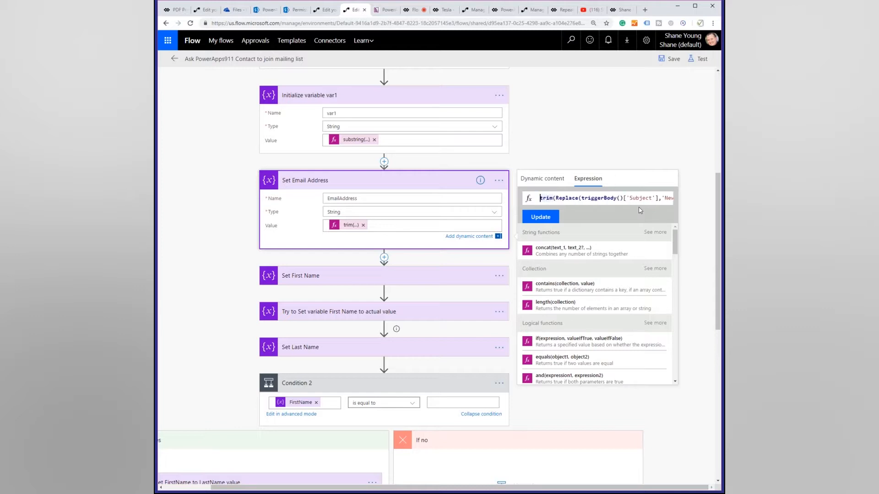
{"action": "mouse_move", "coordinate": [584, 303]}
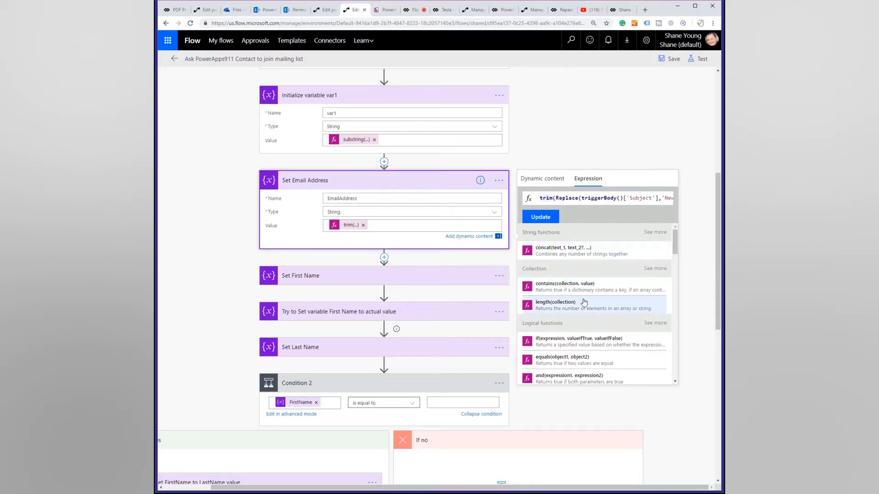
{"action": "scroll", "scroll_direction": "down", "scroll_amount": 3}
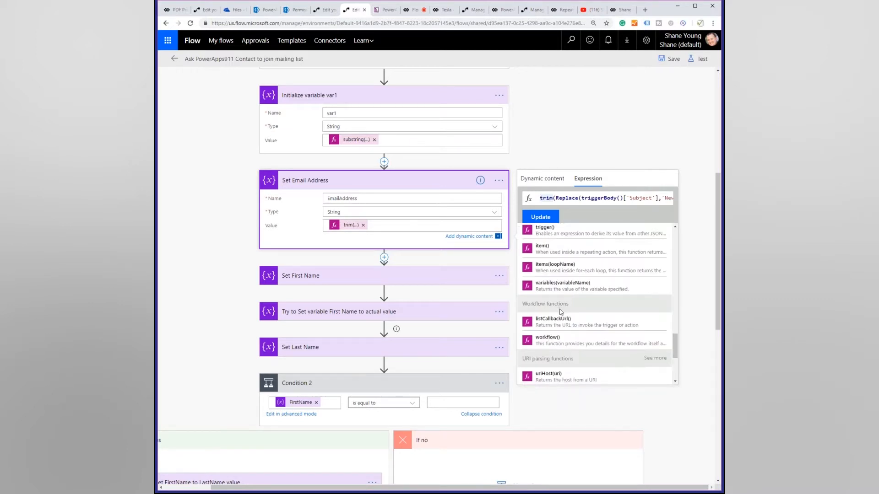
{"action": "scroll", "scroll_direction": "down", "scroll_amount": 3}
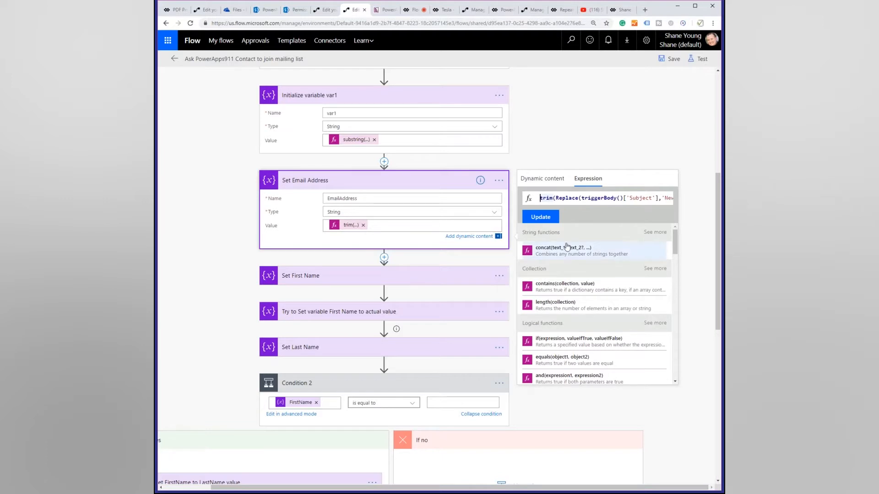
{"action": "left_click", "coordinate": [655, 232]}
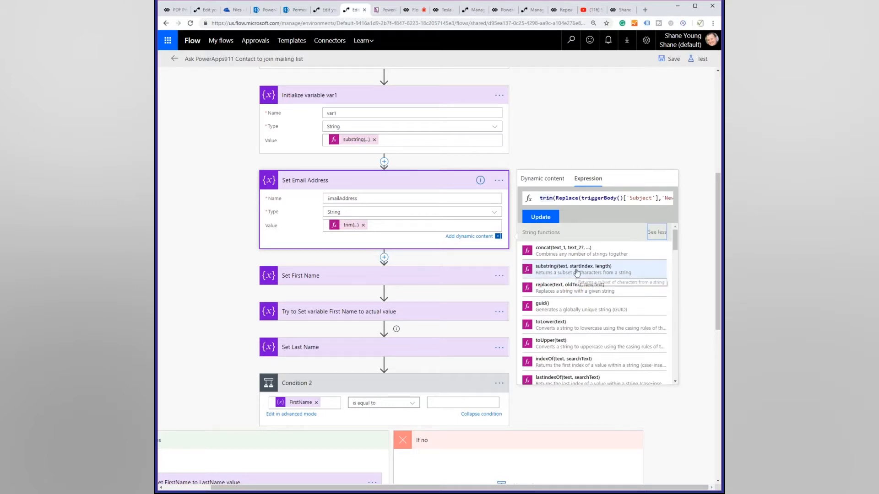
{"action": "mouse_move", "coordinate": [351, 280]}
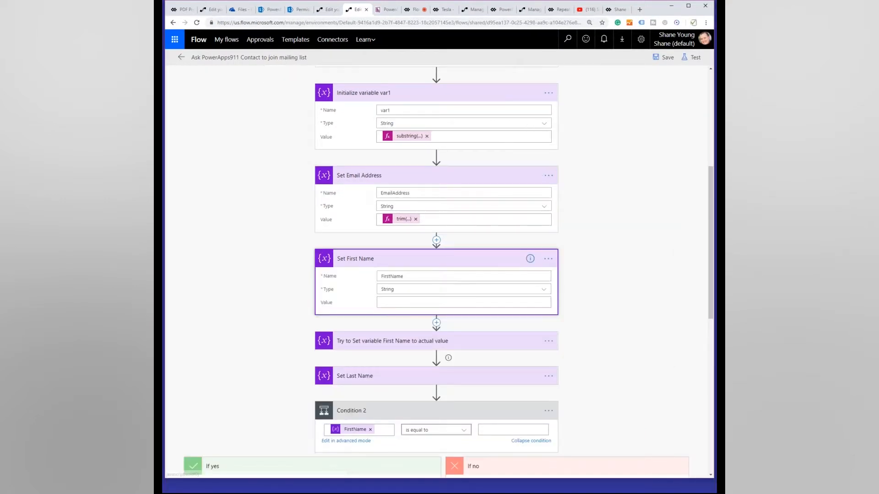
Step: Expand the Set First Name step to show its empty value
{"action": "scroll", "scroll_direction": "down", "scroll_amount": 3}
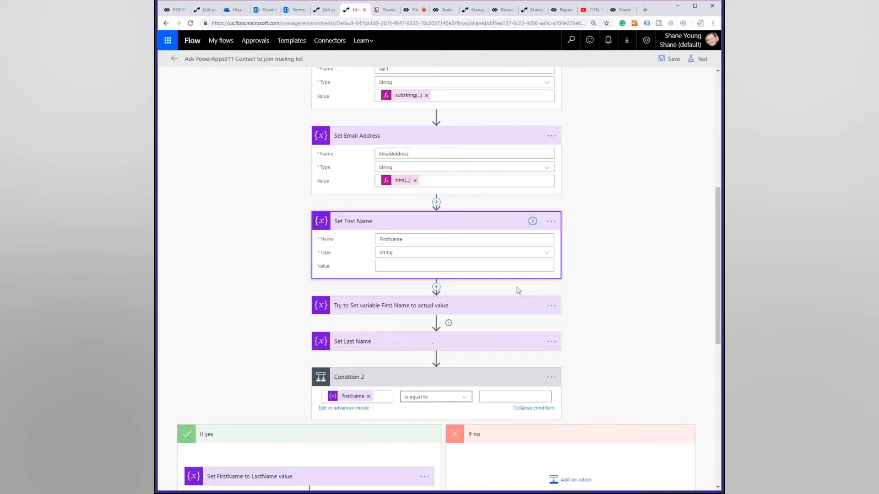
{"action": "scroll", "scroll_direction": "down", "scroll_amount": 3}
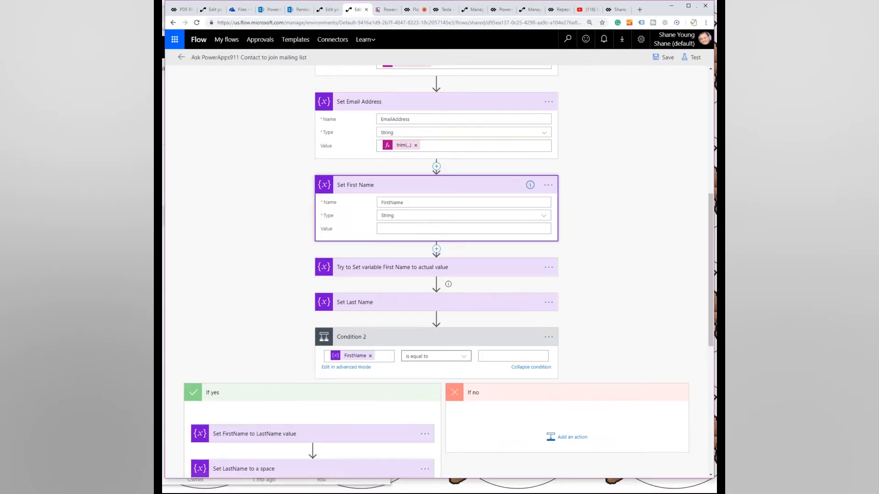
{"action": "left_click", "coordinate": [392, 267]}
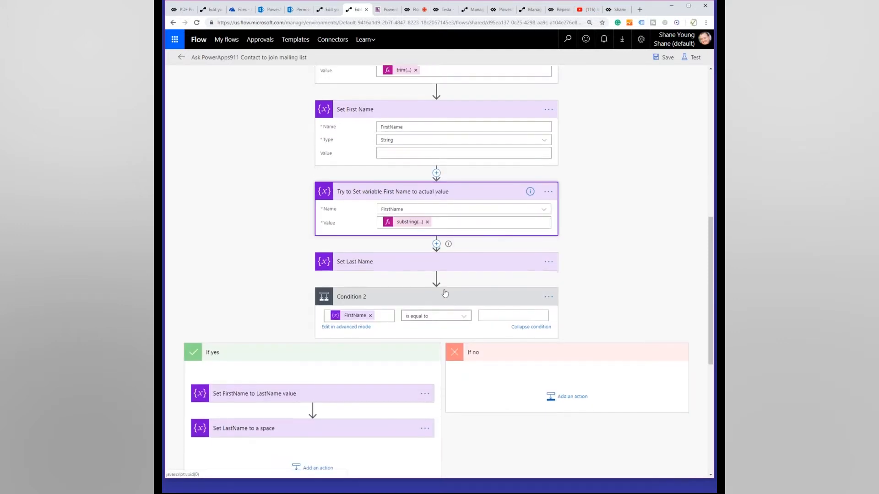
Step: Expand Send email with options, addressed to EmailAddress with Yes, No choices
{"action": "scroll", "scroll_direction": "down", "scroll_amount": 3}
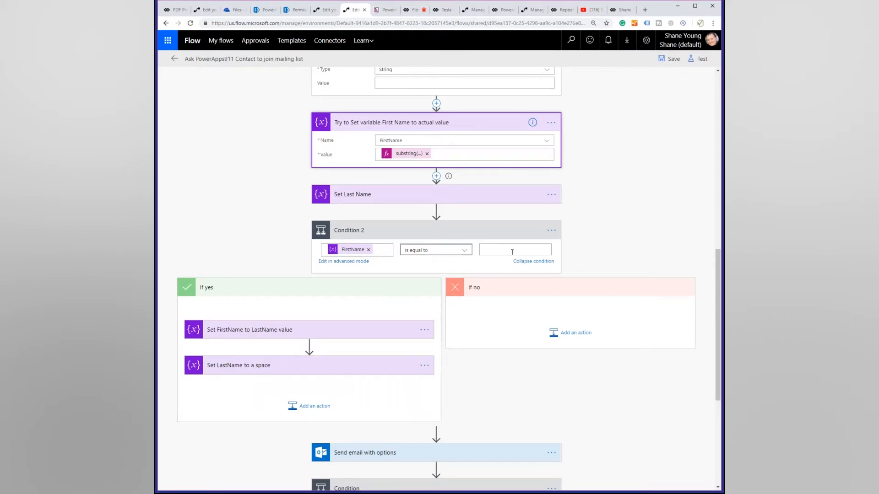
{"action": "scroll", "scroll_direction": "down", "scroll_amount": 3}
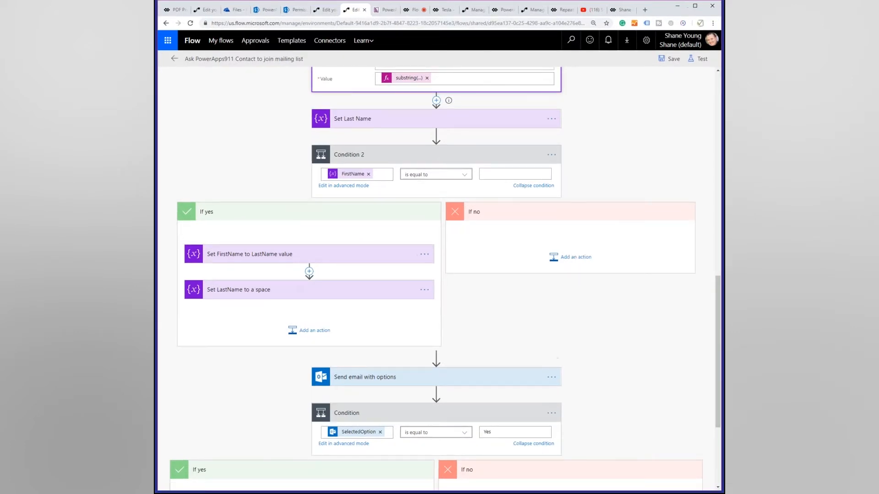
{"action": "scroll", "scroll_direction": "down", "scroll_amount": 3}
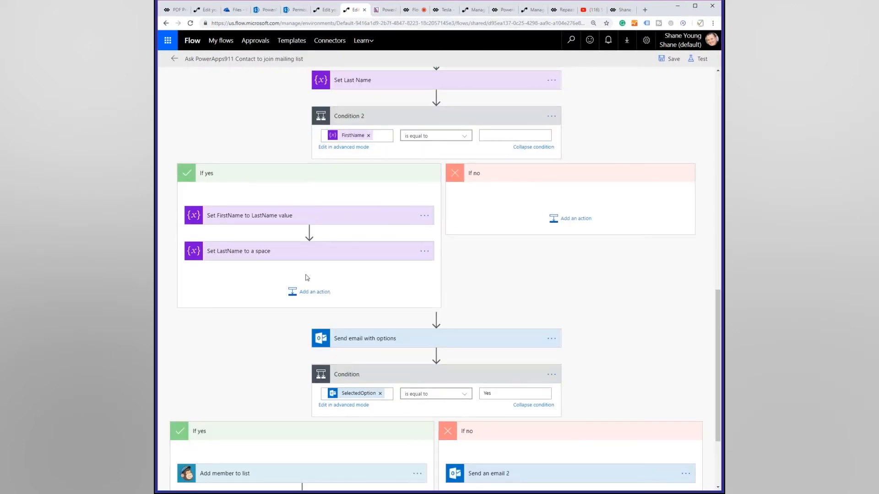
{"action": "scroll", "scroll_direction": "down", "scroll_amount": 3}
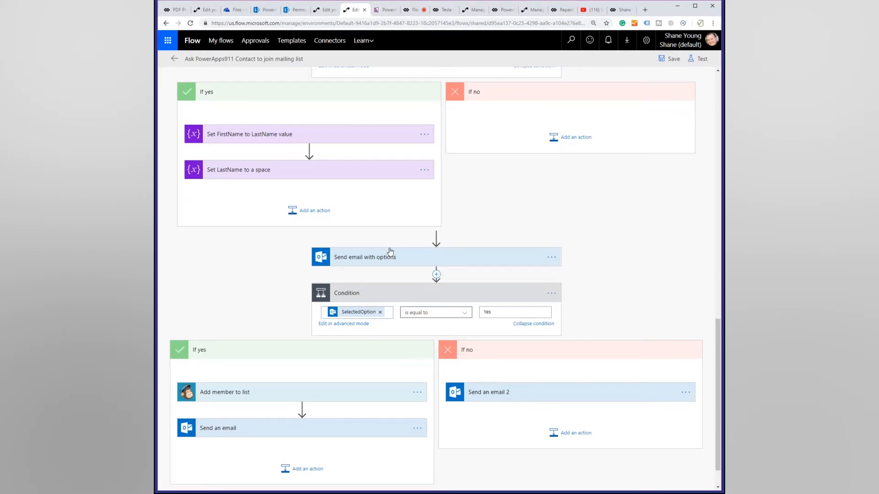
{"action": "left_click", "coordinate": [364, 257]}
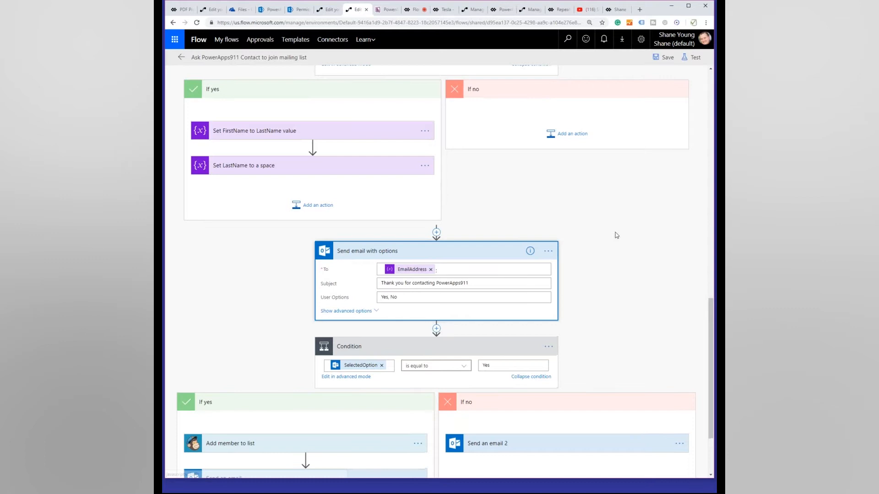
Step: Show the email's advanced fields: header text, var1-based selection text, body and importance
{"action": "scroll", "scroll_direction": "down", "scroll_amount": 3}
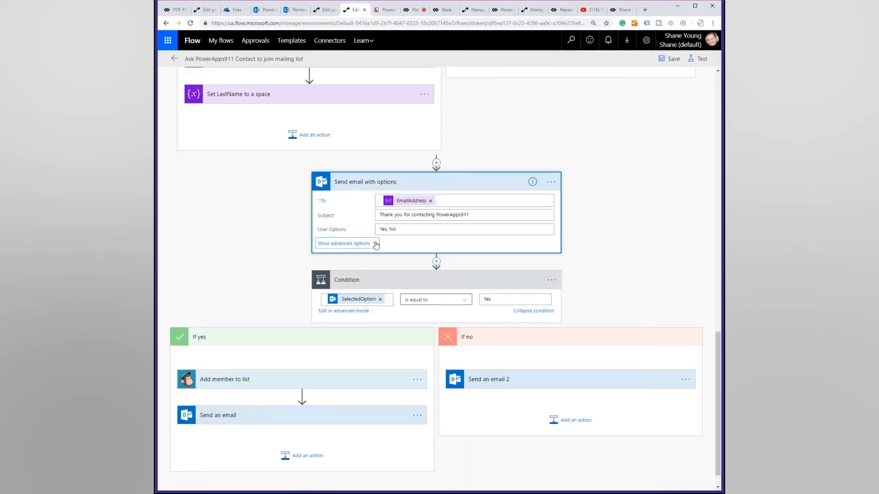
{"action": "left_click", "coordinate": [343, 243]}
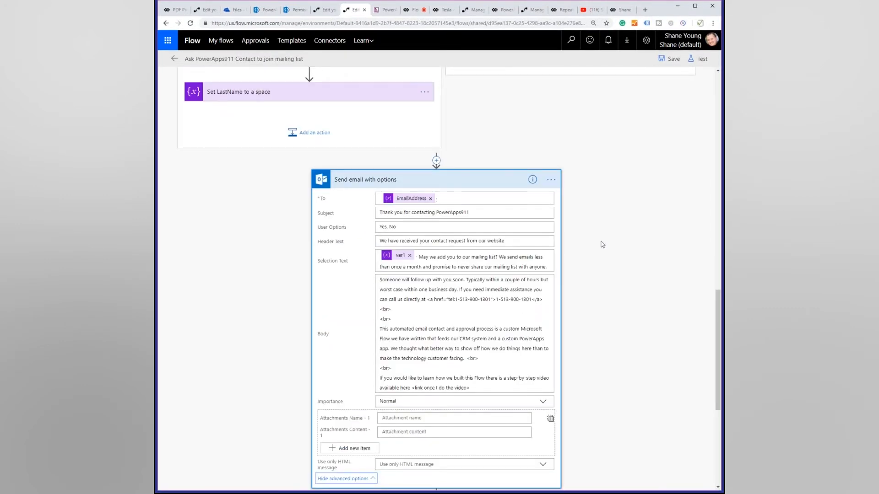
{"action": "scroll", "scroll_direction": "down", "scroll_amount": 3}
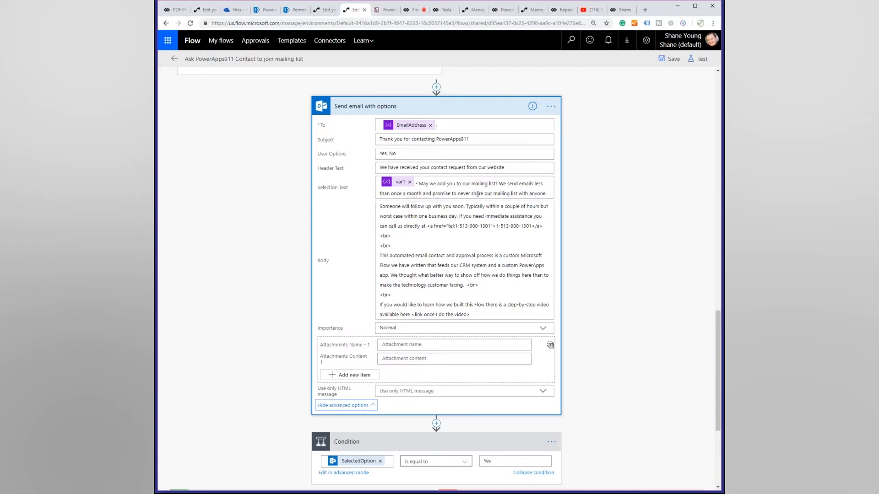
{"action": "mouse_move", "coordinate": [560, 194]}
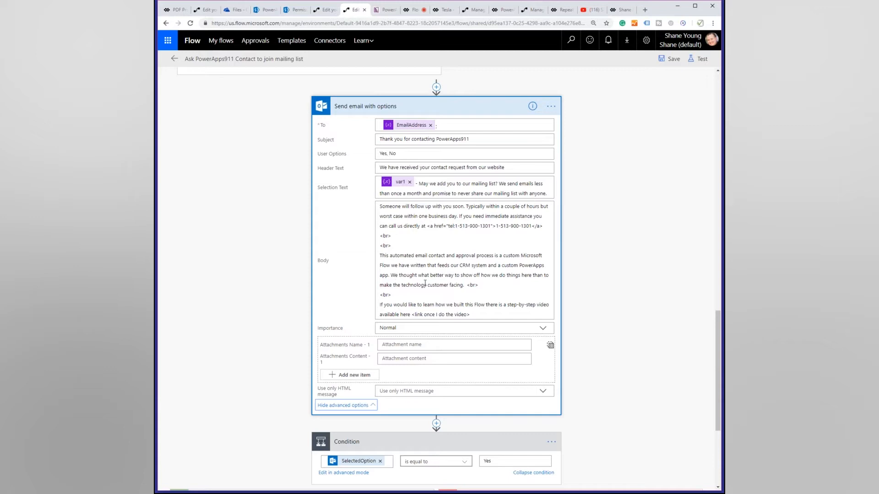
{"action": "mouse_move", "coordinate": [485, 233]}
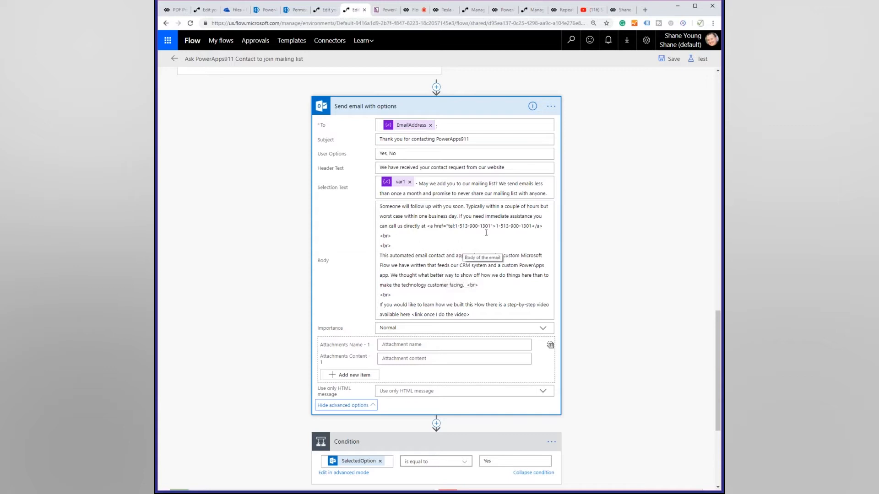
{"action": "mouse_move", "coordinate": [471, 258]}
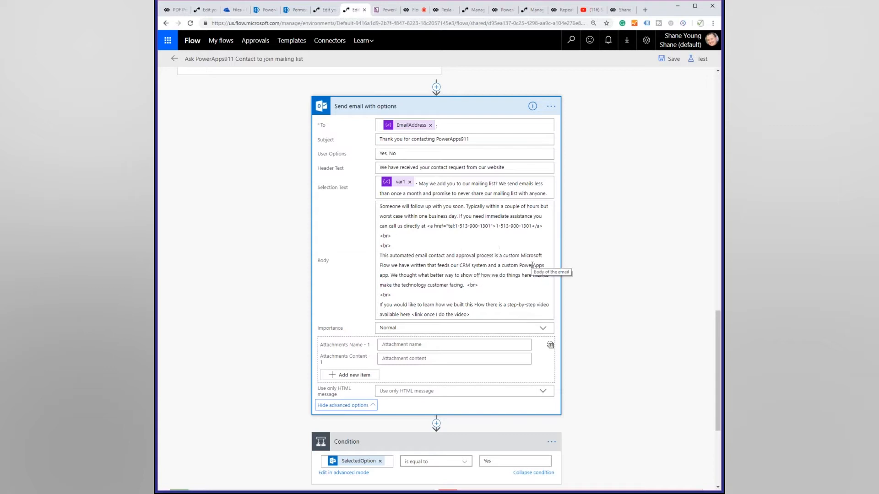
{"action": "scroll", "scroll_direction": "down", "scroll_amount": 3}
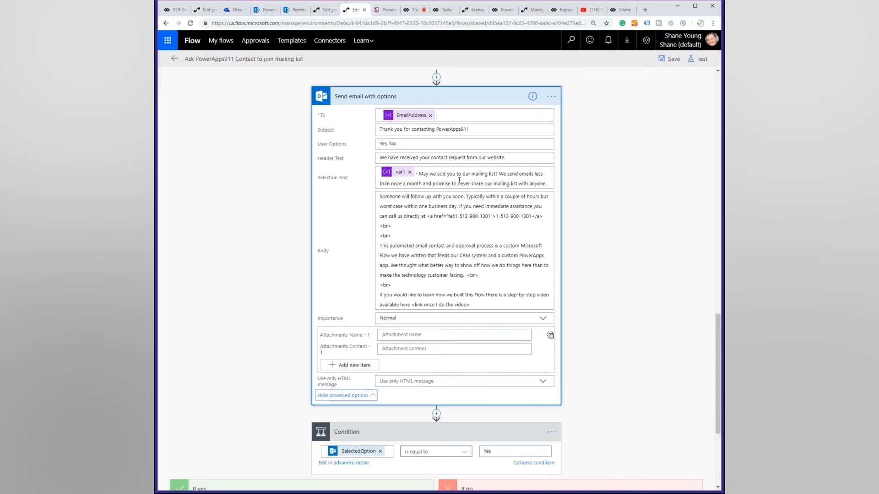
{"action": "scroll", "scroll_direction": "down", "scroll_amount": 3}
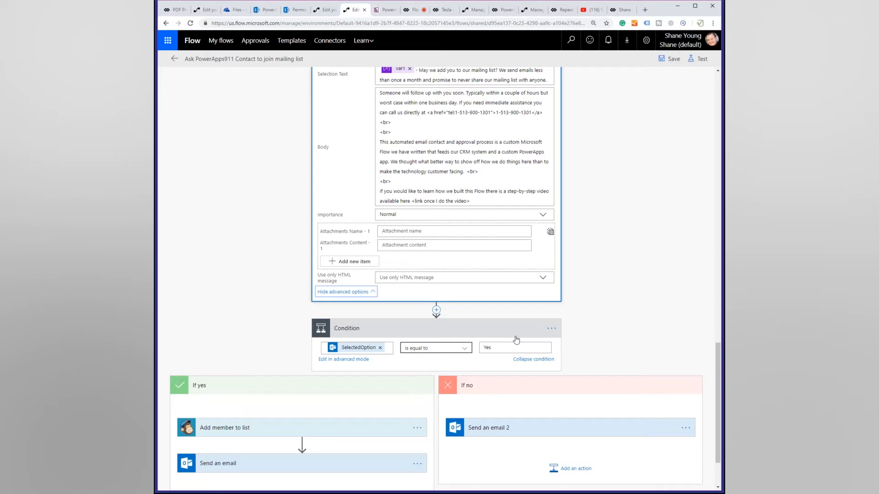
{"action": "scroll", "scroll_direction": "down", "scroll_amount": 3}
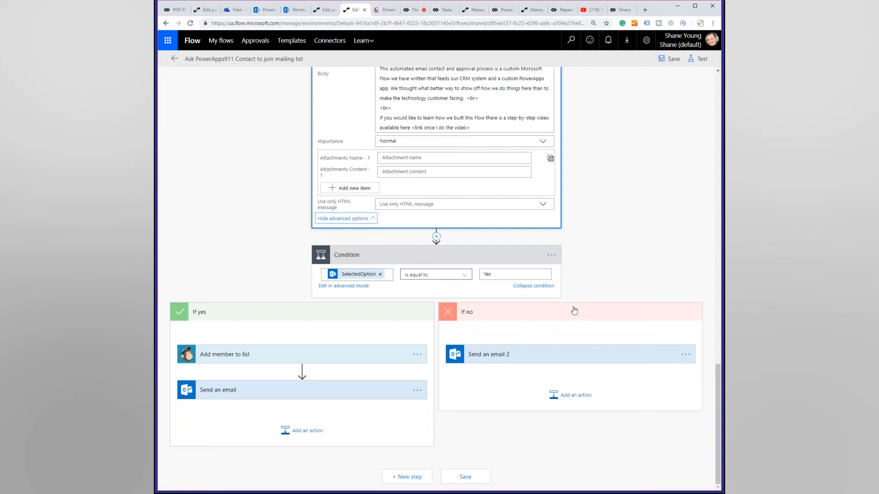
{"action": "scroll", "scroll_direction": "down", "scroll_amount": 3}
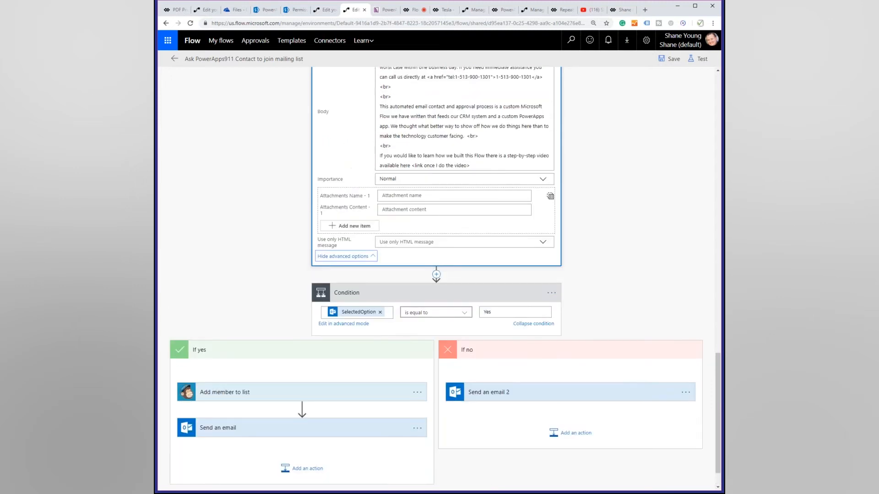
{"action": "scroll", "scroll_direction": "down", "scroll_amount": 3}
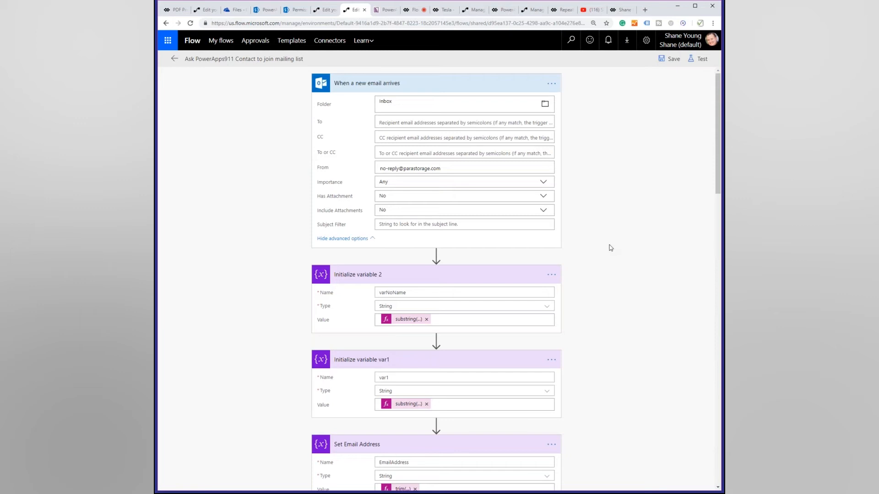
{"action": "scroll", "scroll_direction": "down", "scroll_amount": 3}
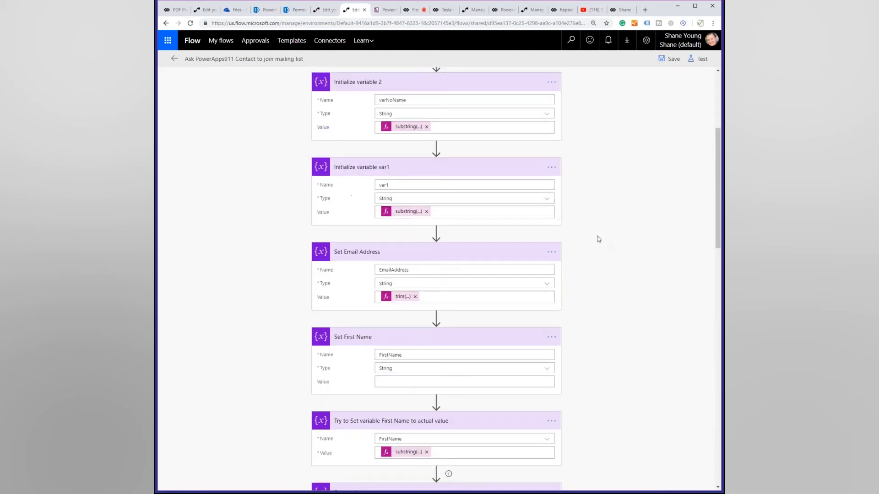
{"action": "scroll", "scroll_direction": "down", "scroll_amount": 3}
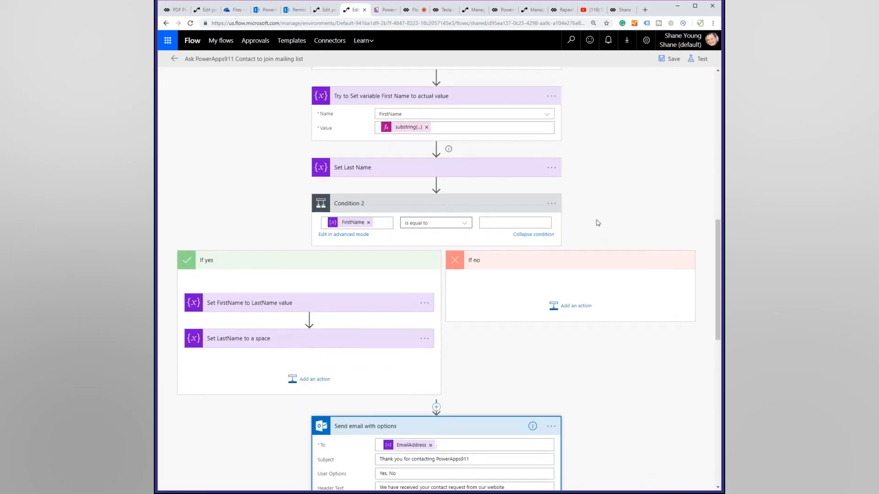
{"action": "scroll", "scroll_direction": "down", "scroll_amount": 3}
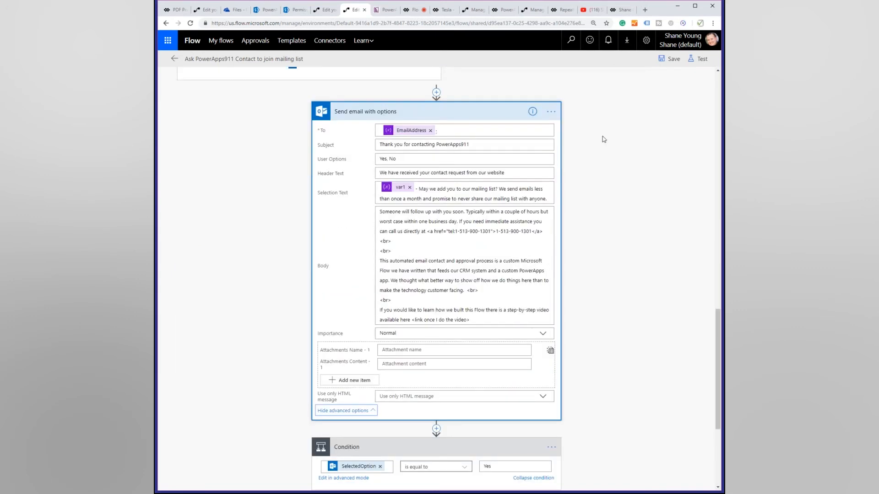
{"action": "mouse_move", "coordinate": [622, 127]}
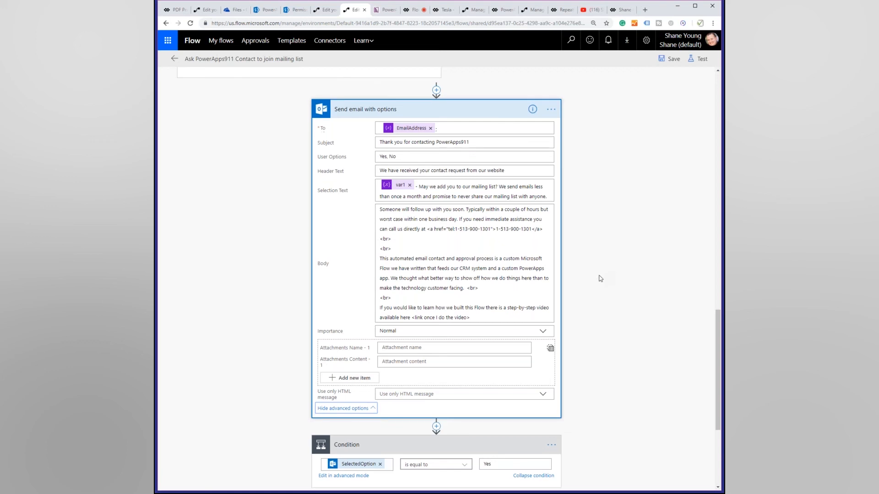
{"action": "scroll", "scroll_direction": "down", "scroll_amount": 3}
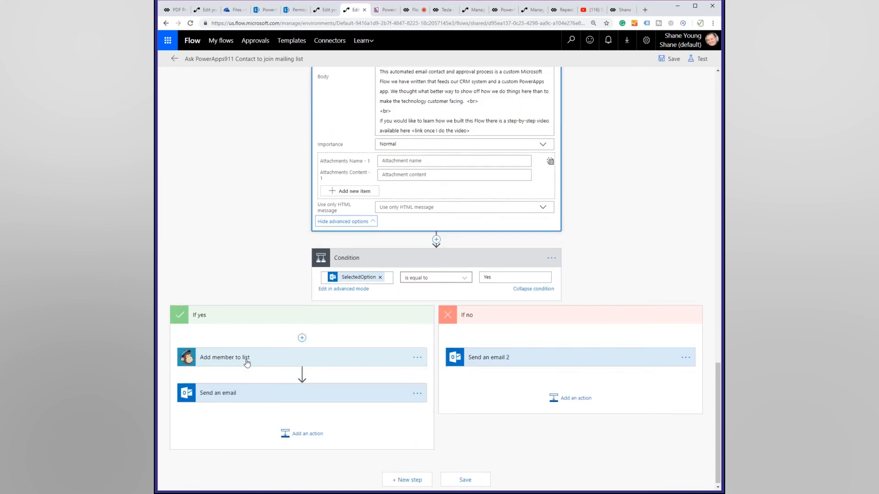